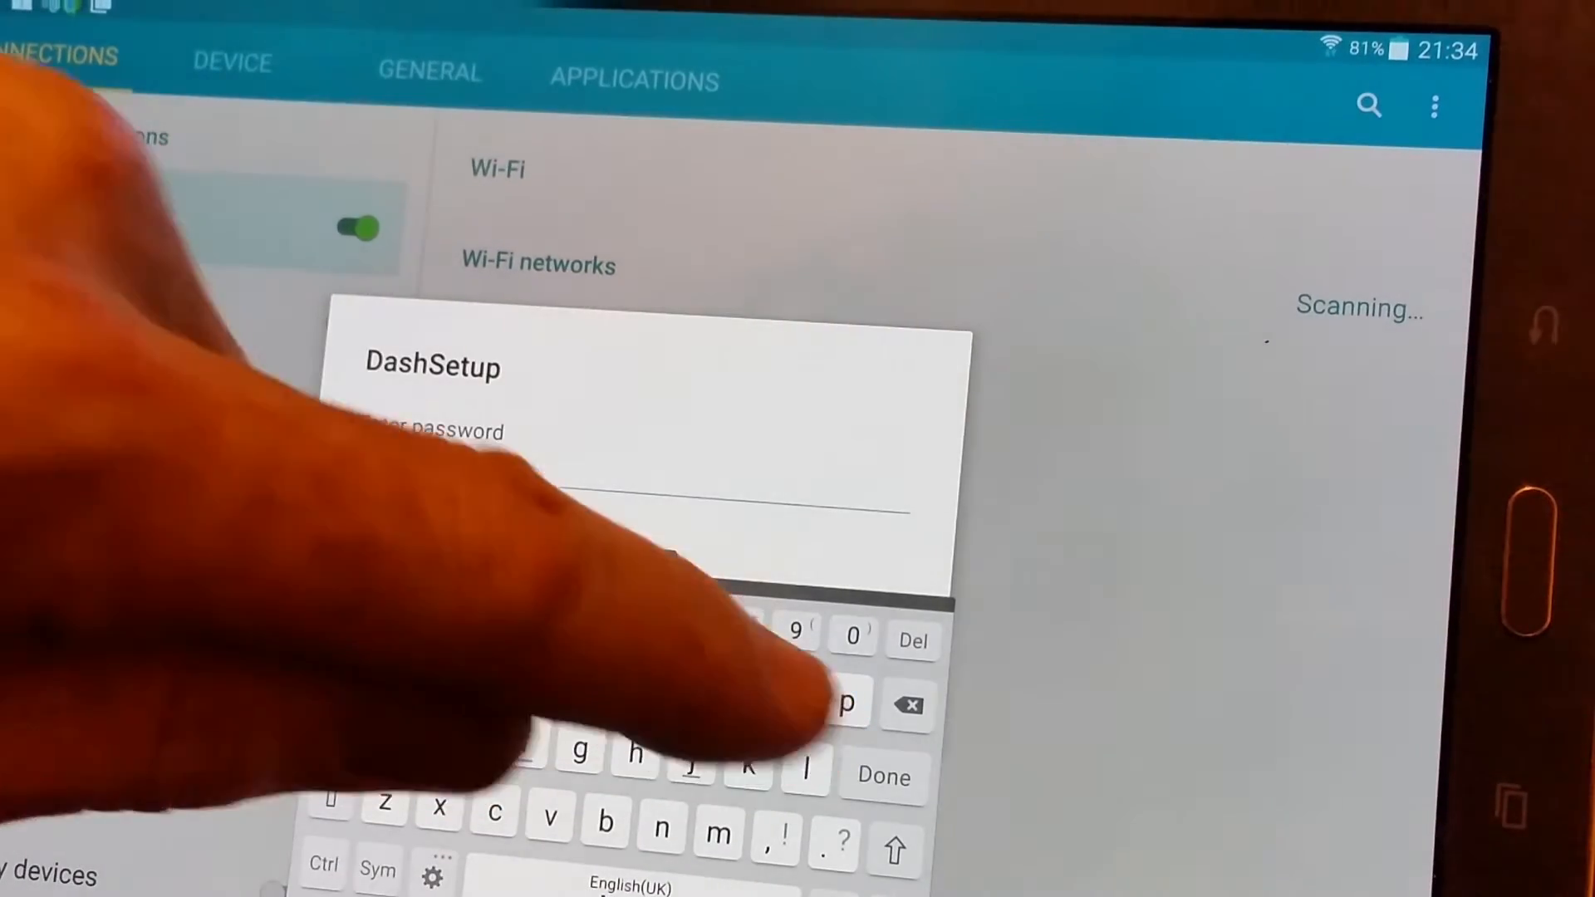
pyautogui.write('pass')
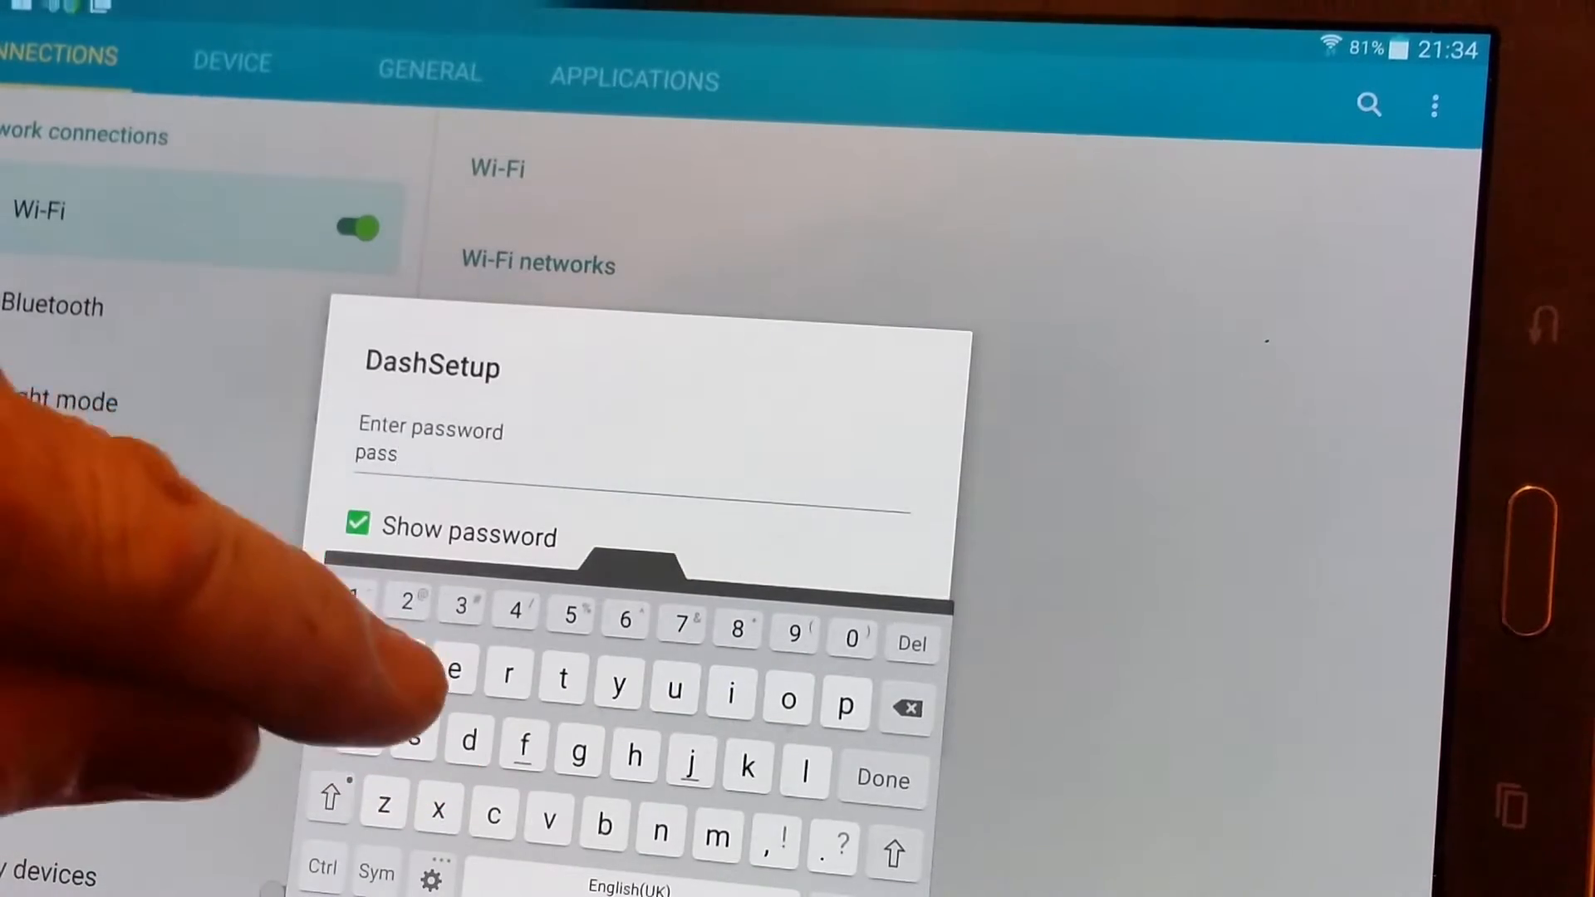
pyautogui.write('word')
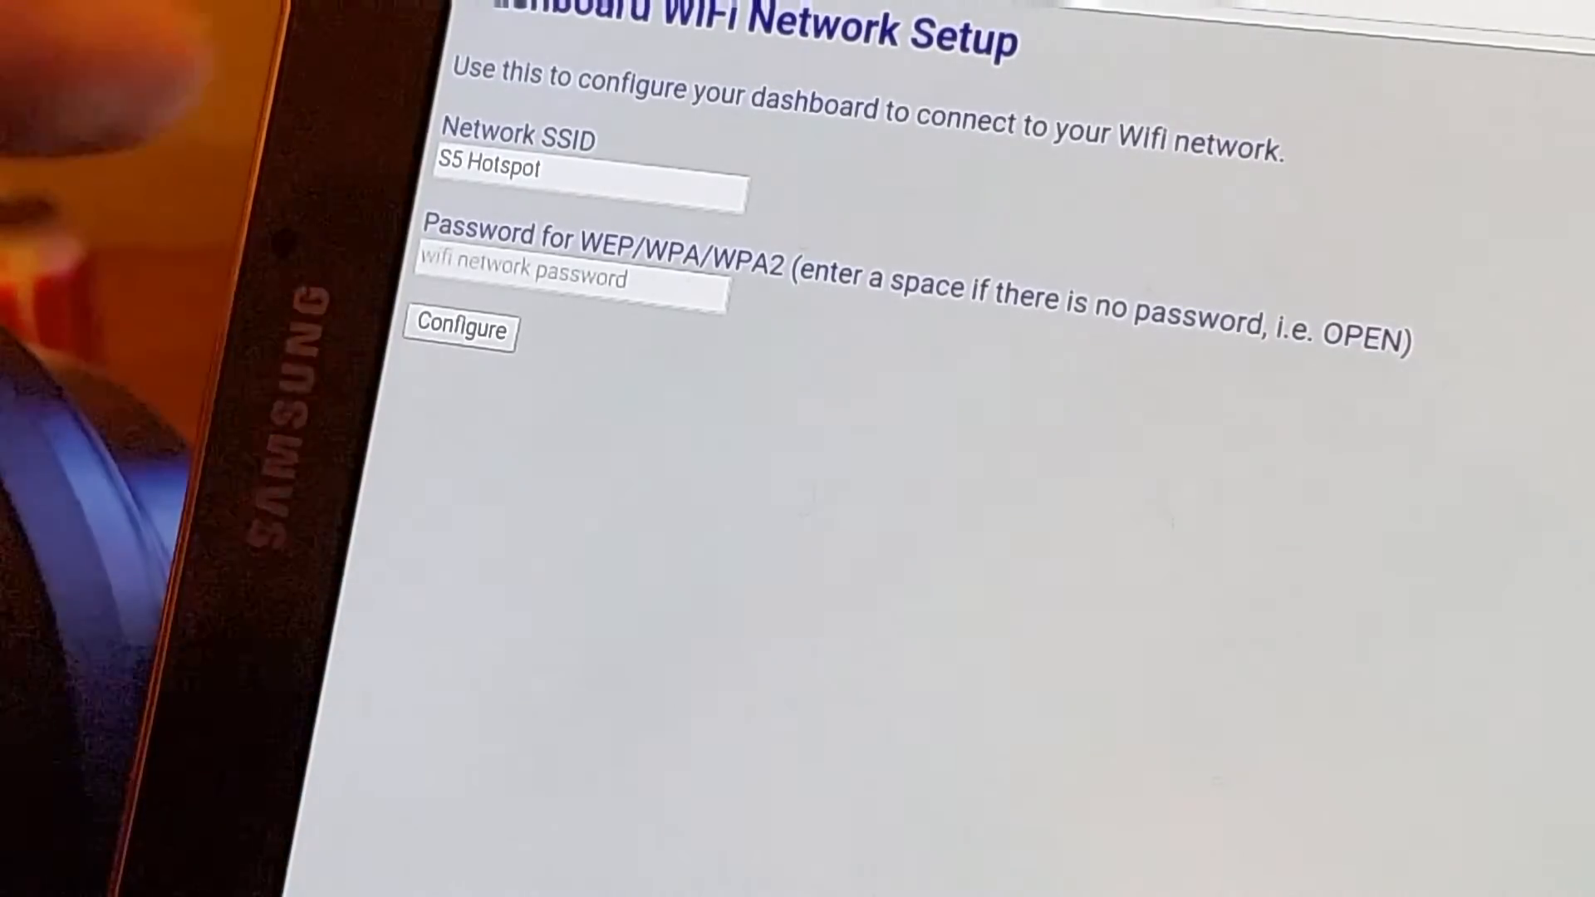
# - Select the WEP/WPA/WPA2 password field to enter the S5 Hotspot password
pyautogui.click(570, 280)
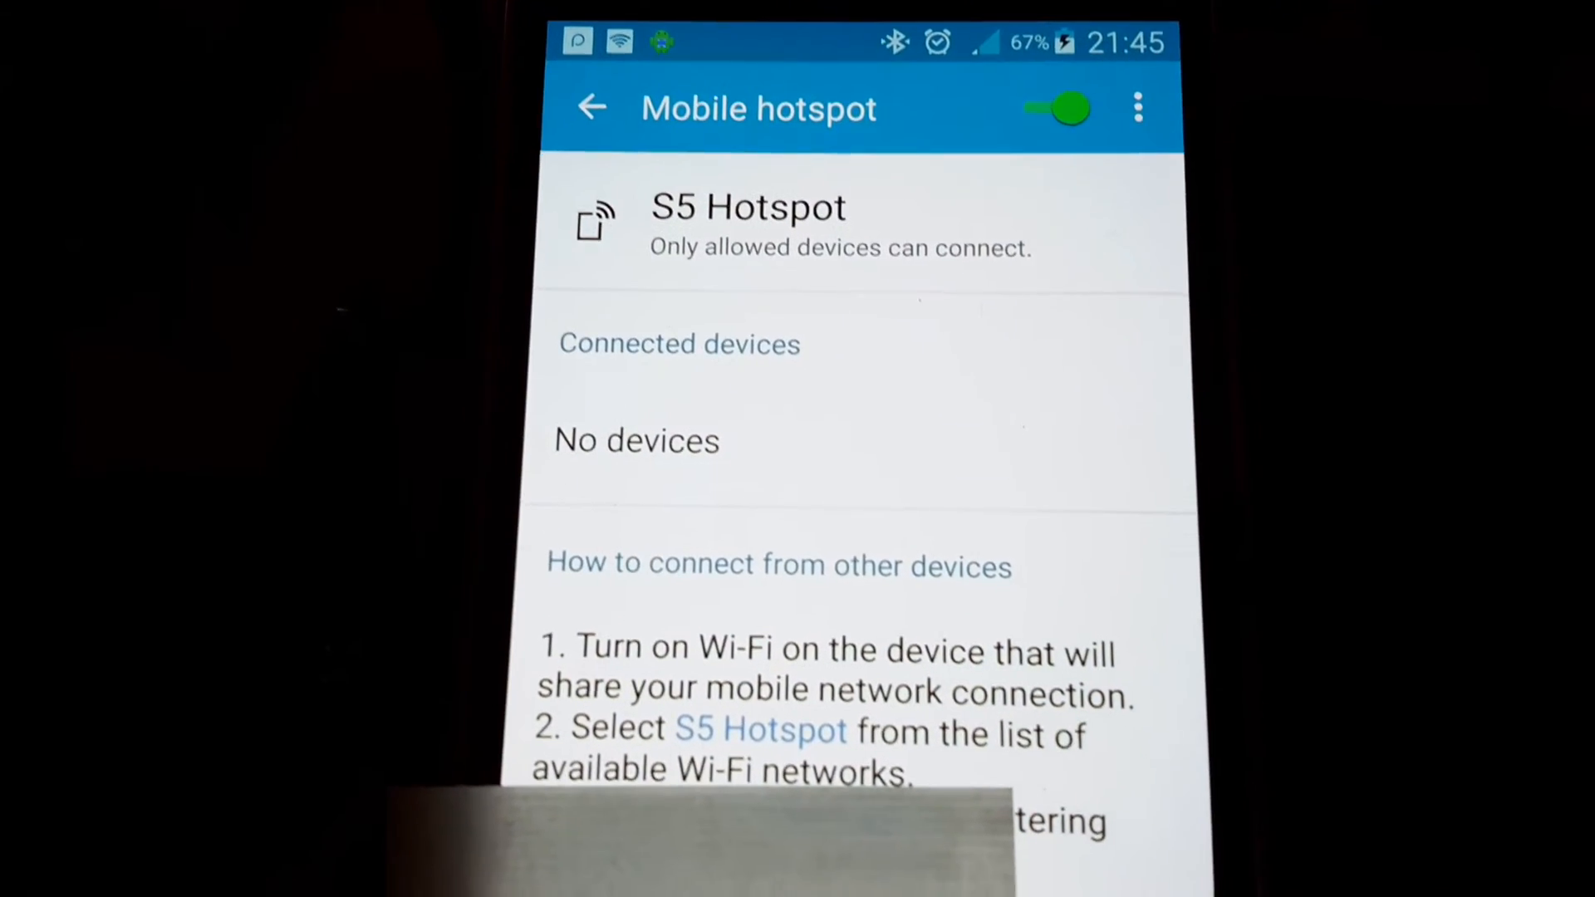
# - Scroll down the Mobile hotspot page to check S5 Hotspot's connected devices
pyautogui.scroll(-3)
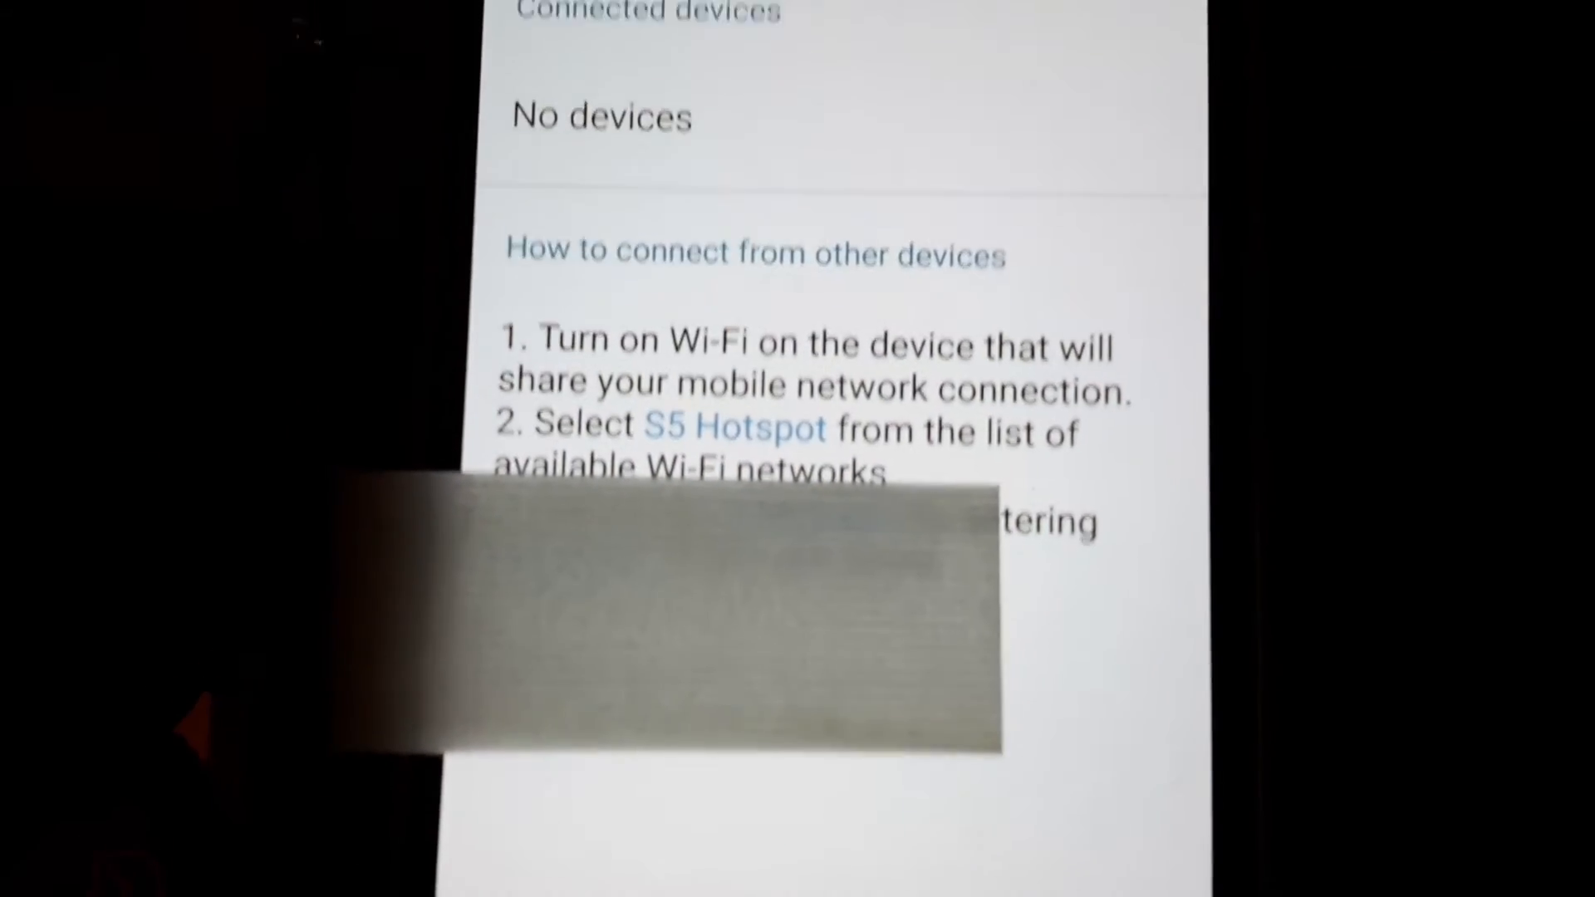